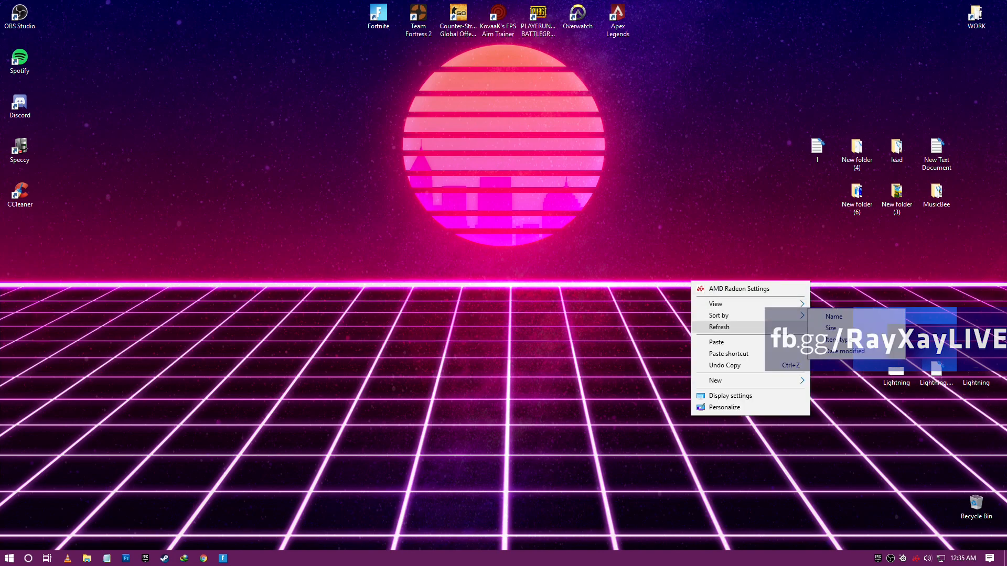
Dismiss the desktop shortcut menu and launch Speccy from its desktop icon
click(450, 450)
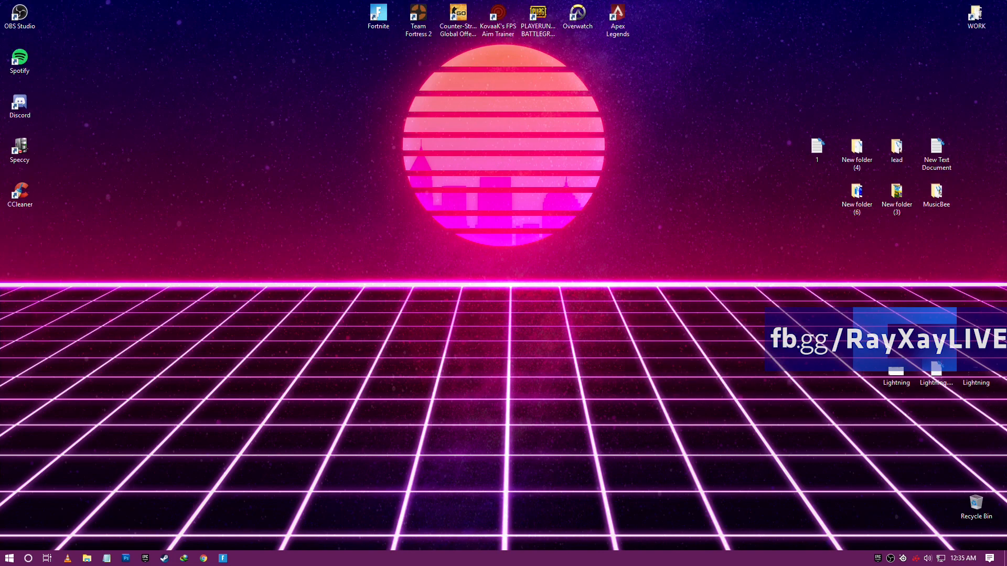
click(18, 150)
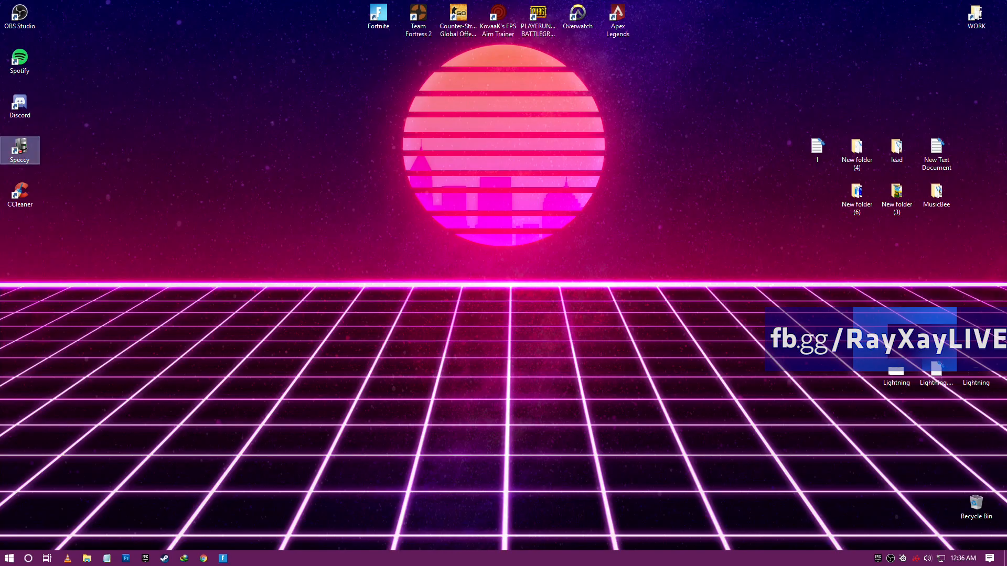
double_click(19, 151)
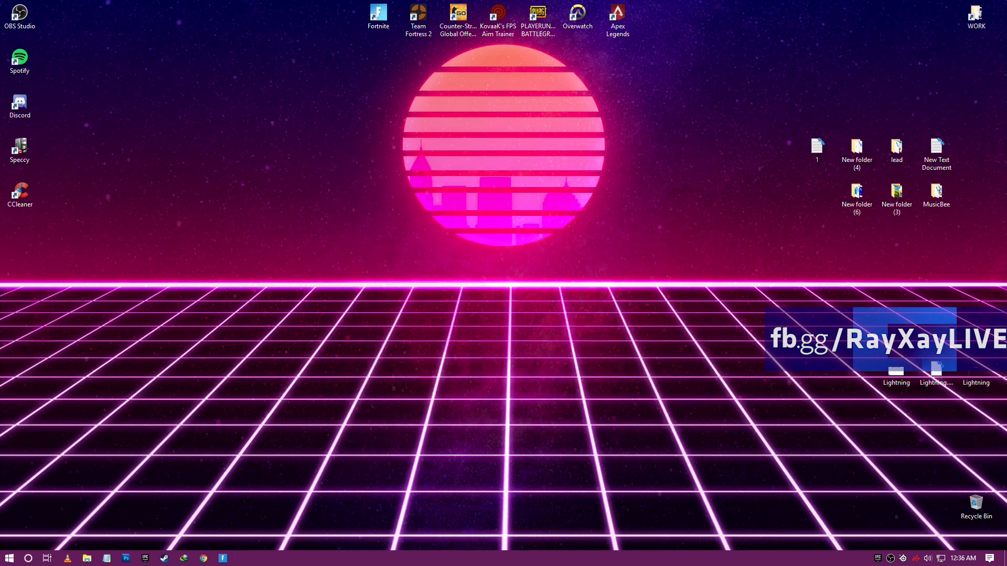
Launch OBS Studio and expand the MAIN source group to show its overlay and Game Capture sources
double_click(18, 12)
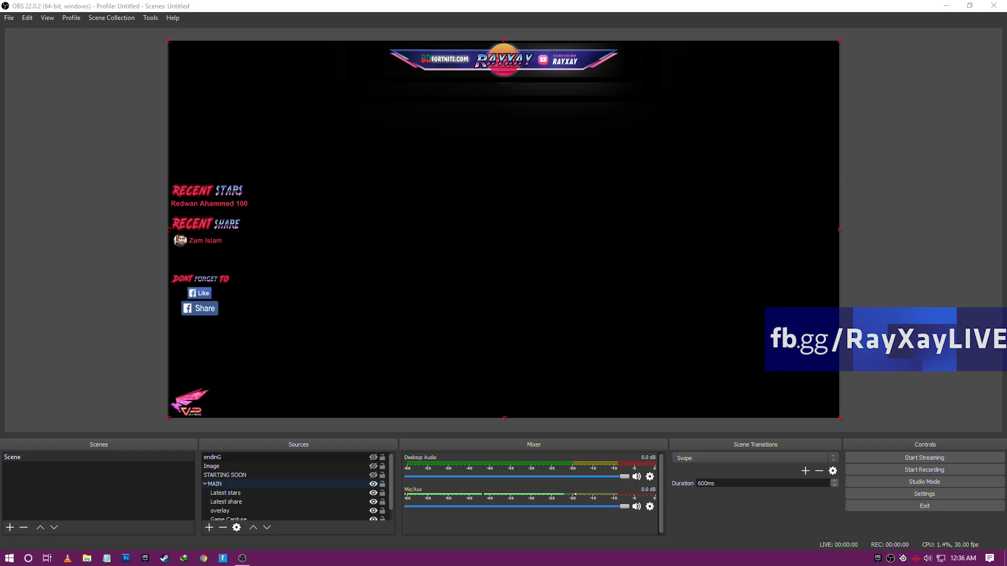
click(212, 457)
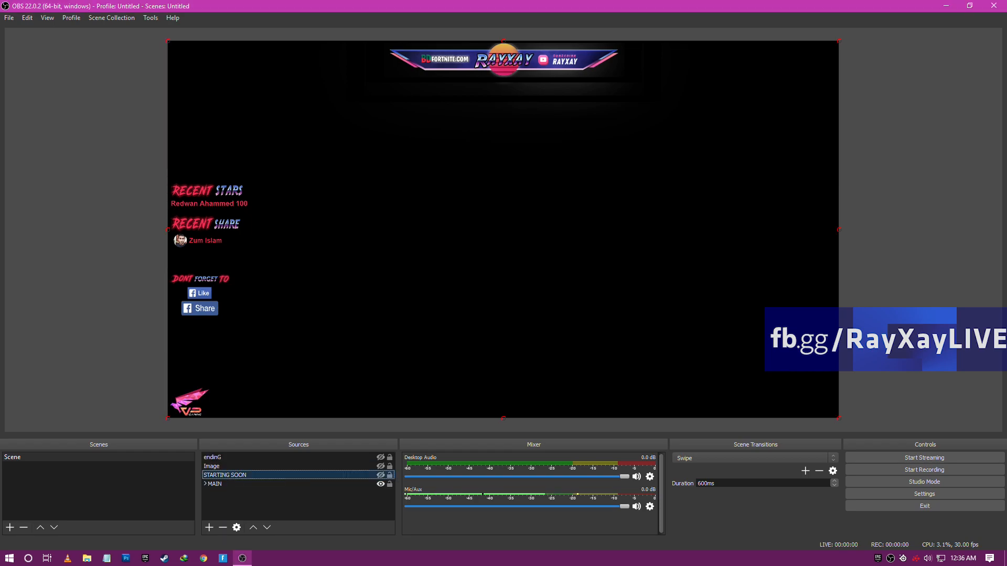
click(212, 483)
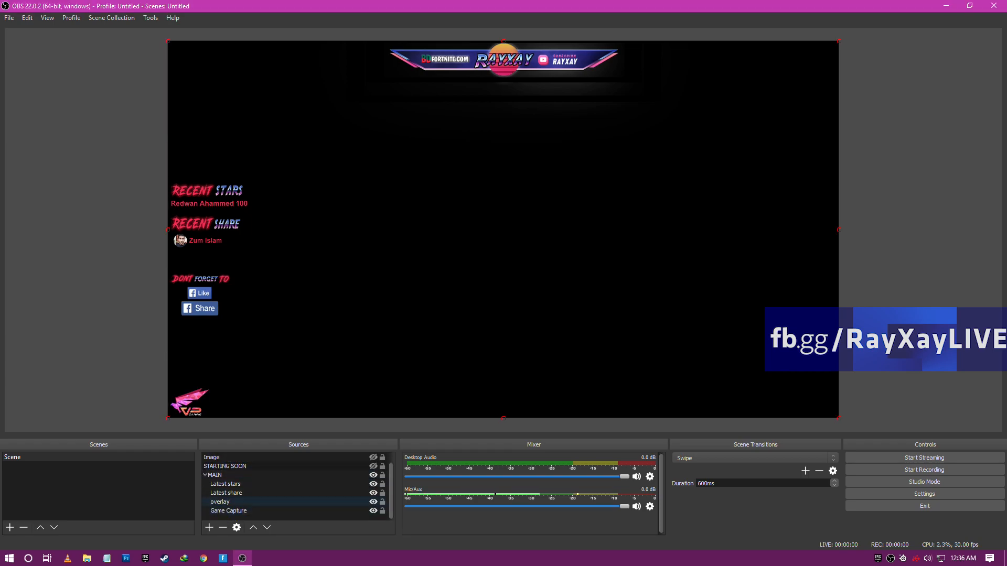
click(228, 511)
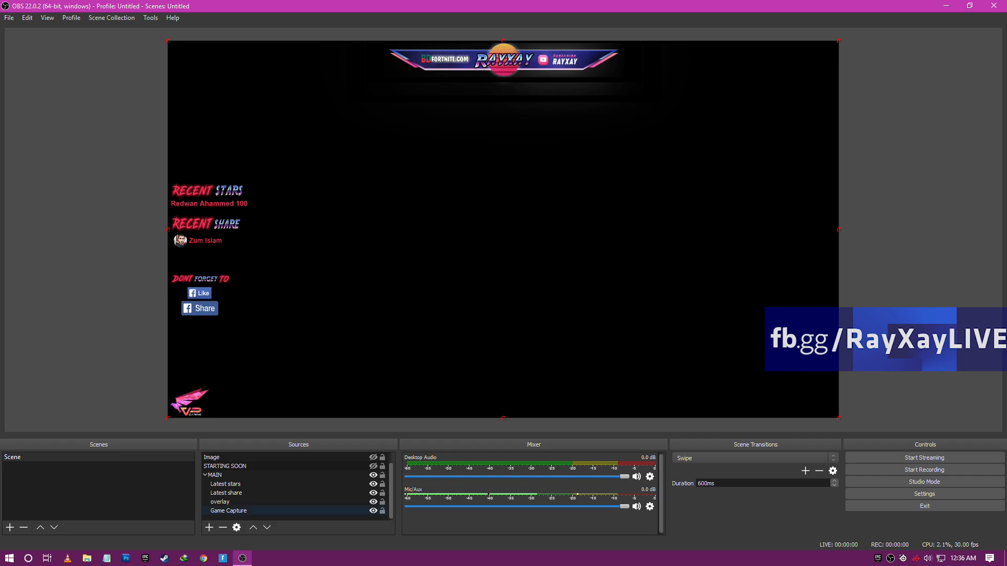
click(220, 501)
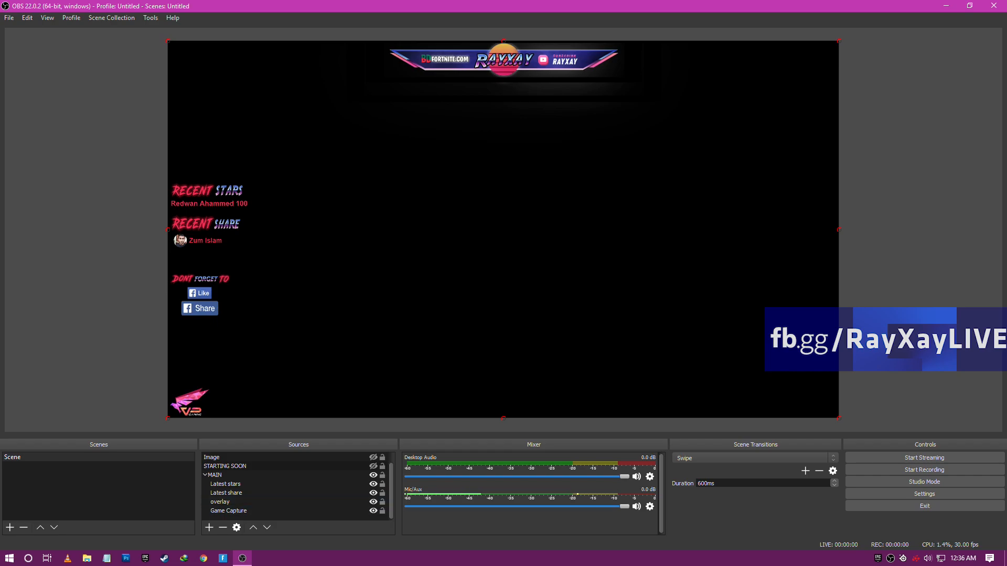
Review the Output settings showing the AMD encoder at 2500 bitrate, then close Settings
click(923, 494)
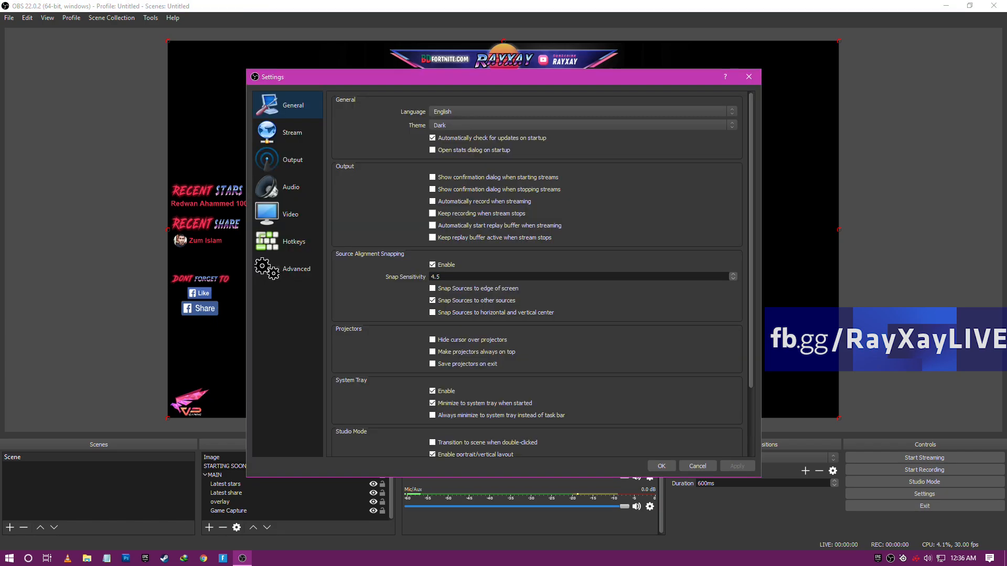
click(292, 160)
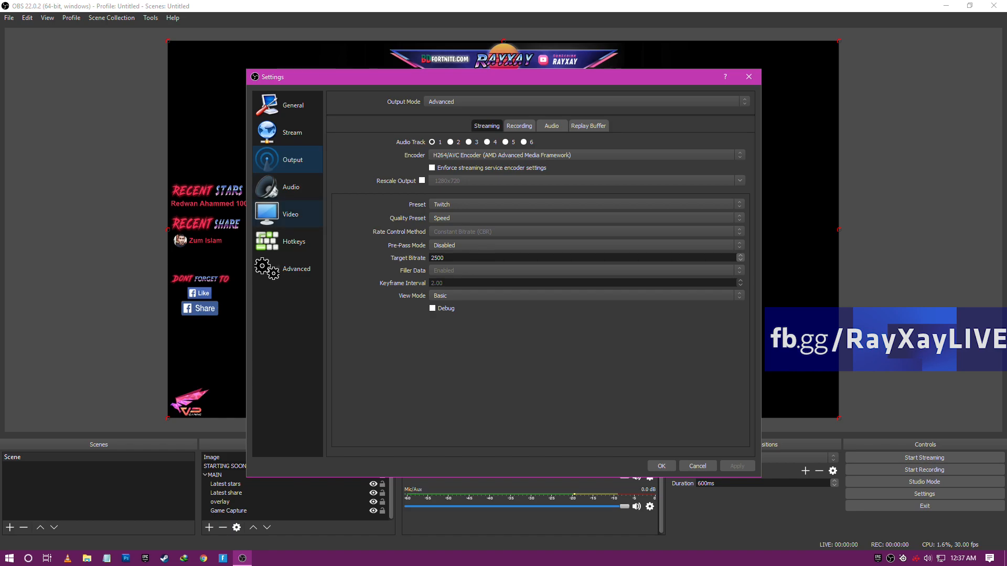
click(290, 214)
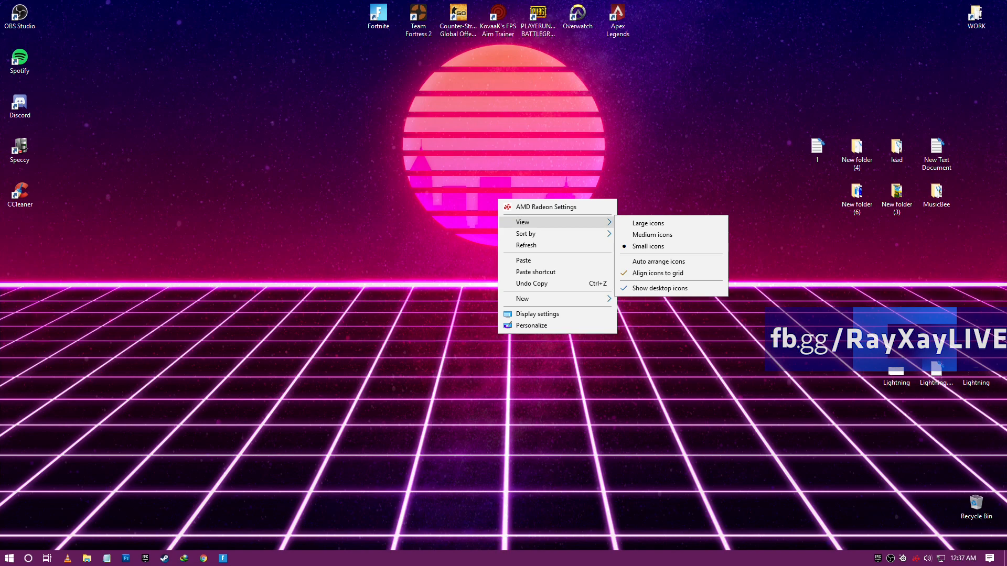
Review the Fortnite profile graphics in AMD Radeon Settings, then close the window
click(546, 206)
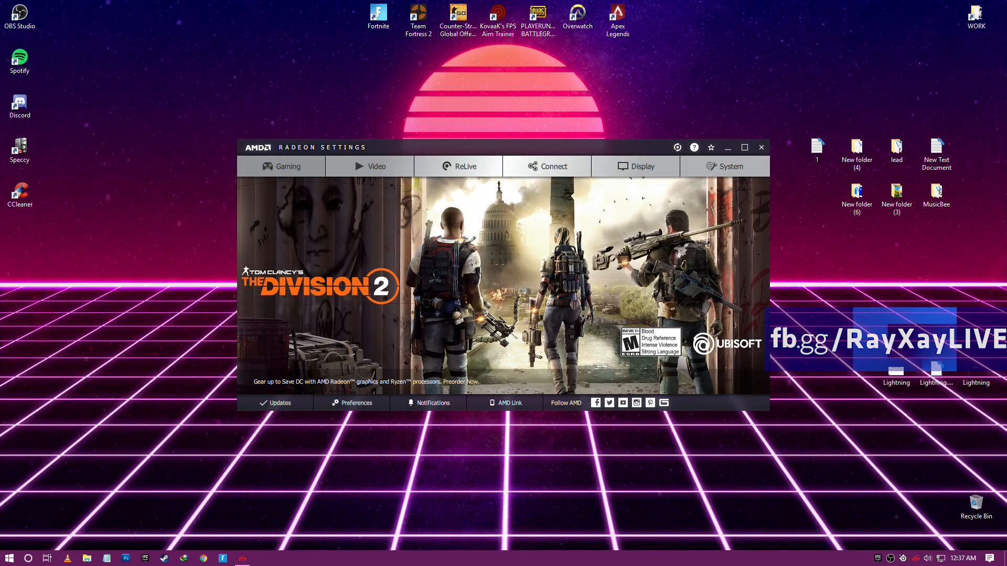
click(287, 167)
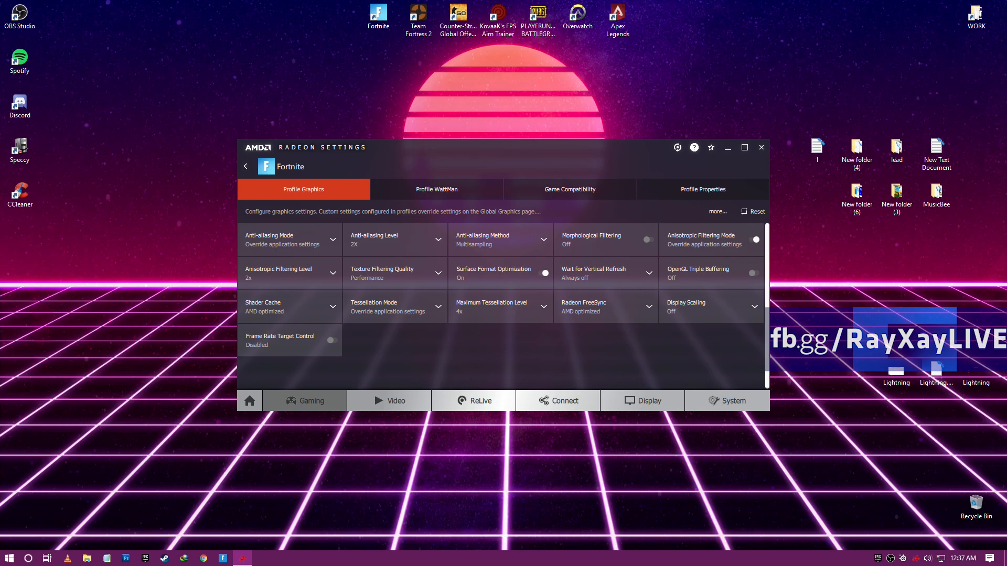
click(762, 147)
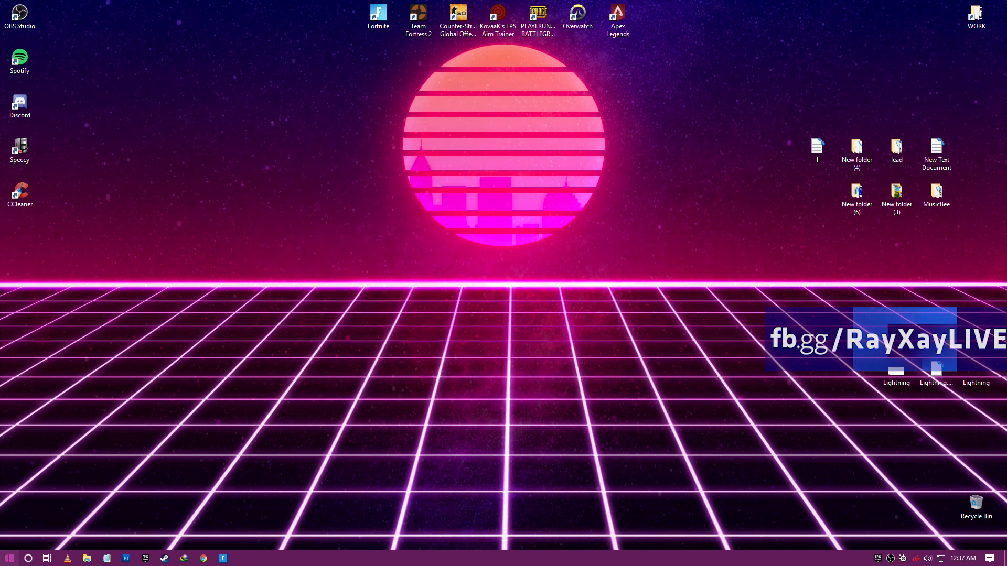
Review the Services list with Microsoft services hidden, showing most disabled, then close System Configuration
text(SYST)
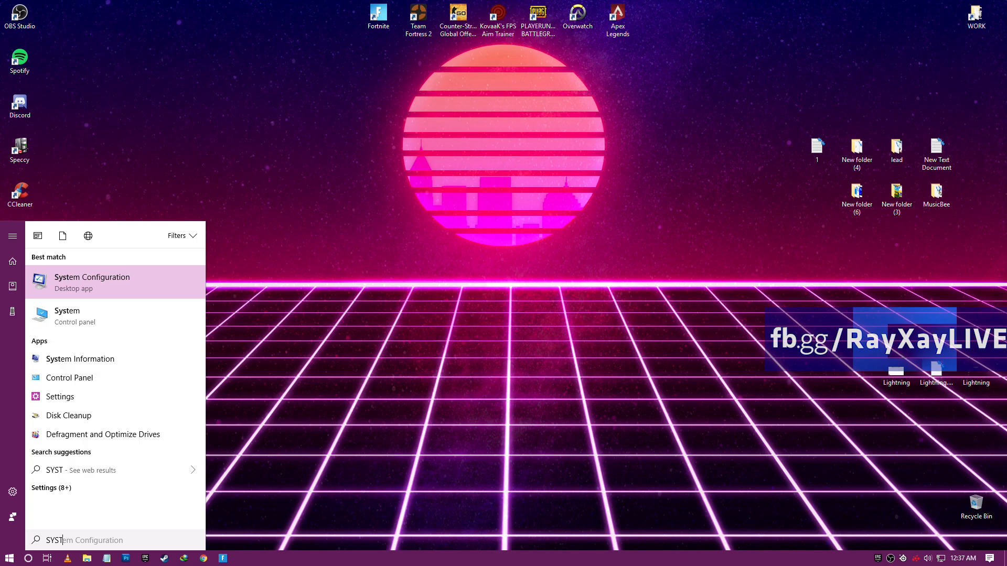
click(93, 281)
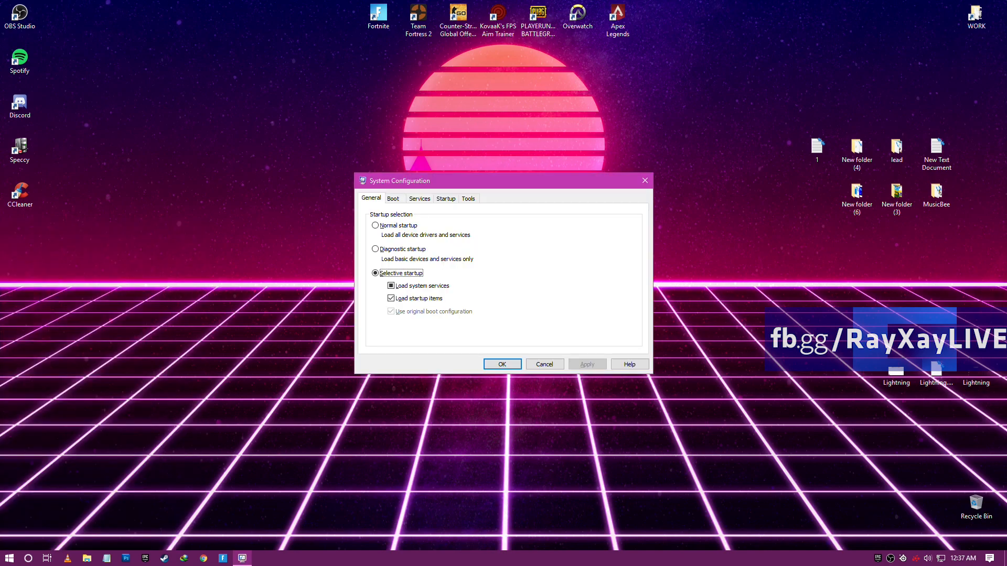
click(419, 198)
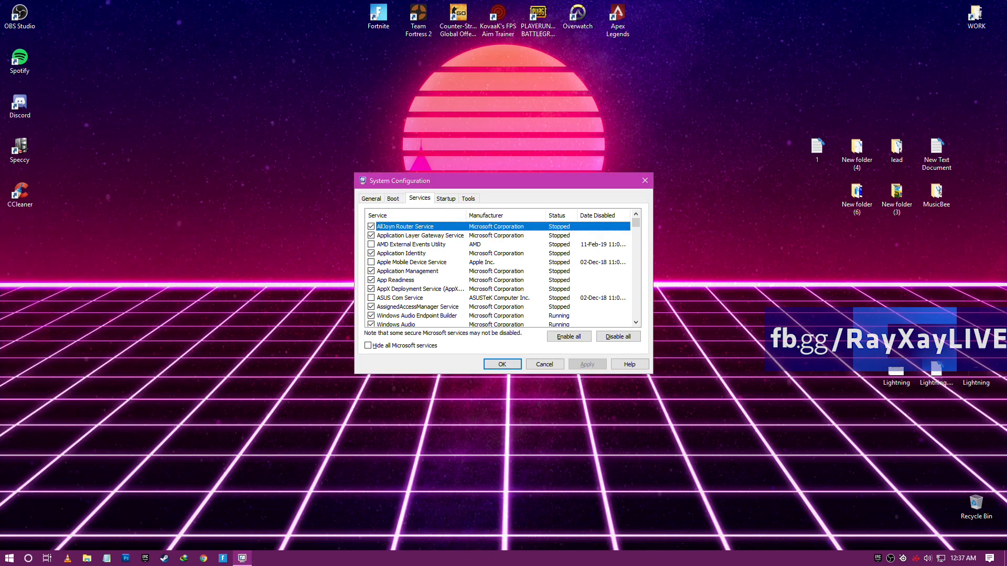
click(368, 345)
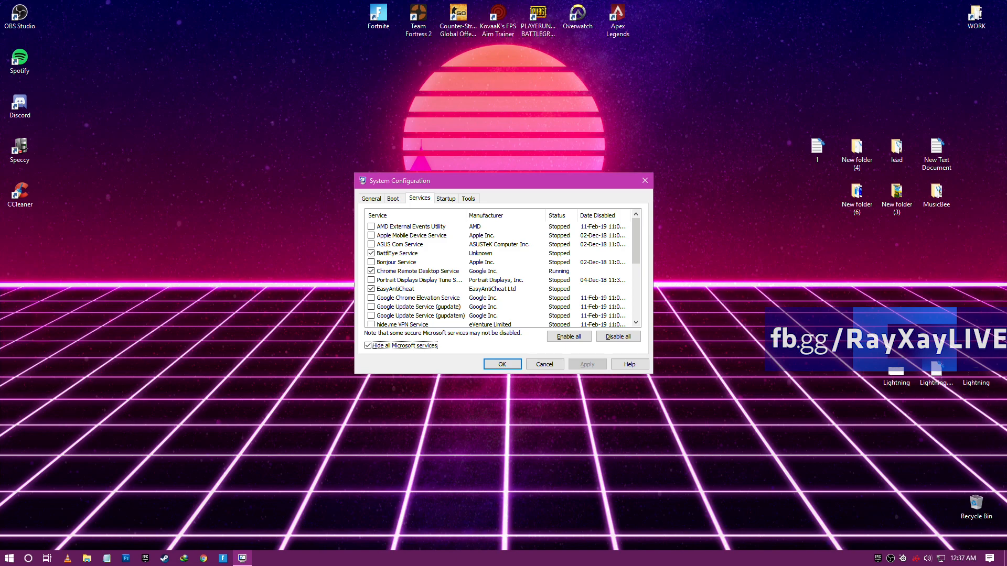
scroll(down, 3)
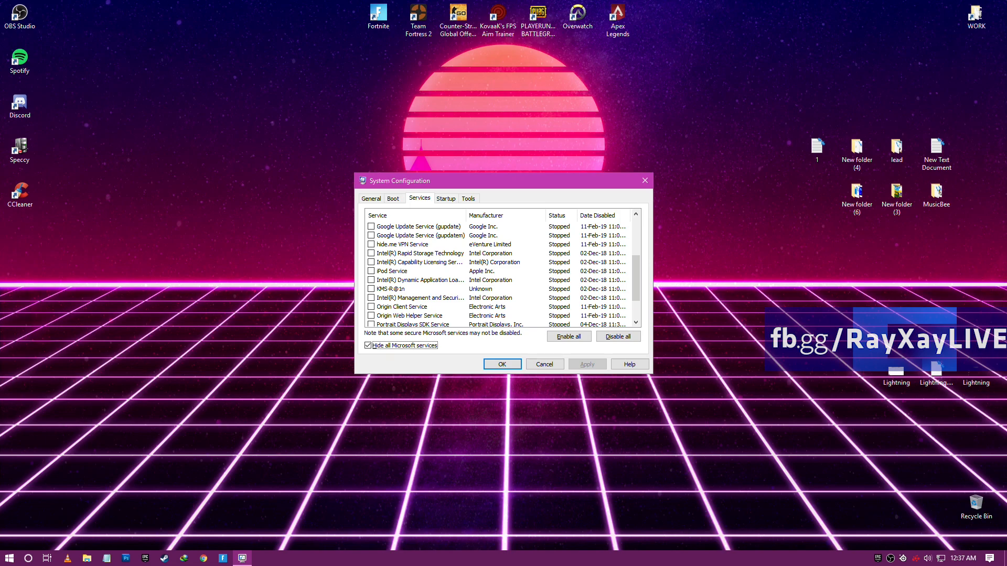
click(502, 364)
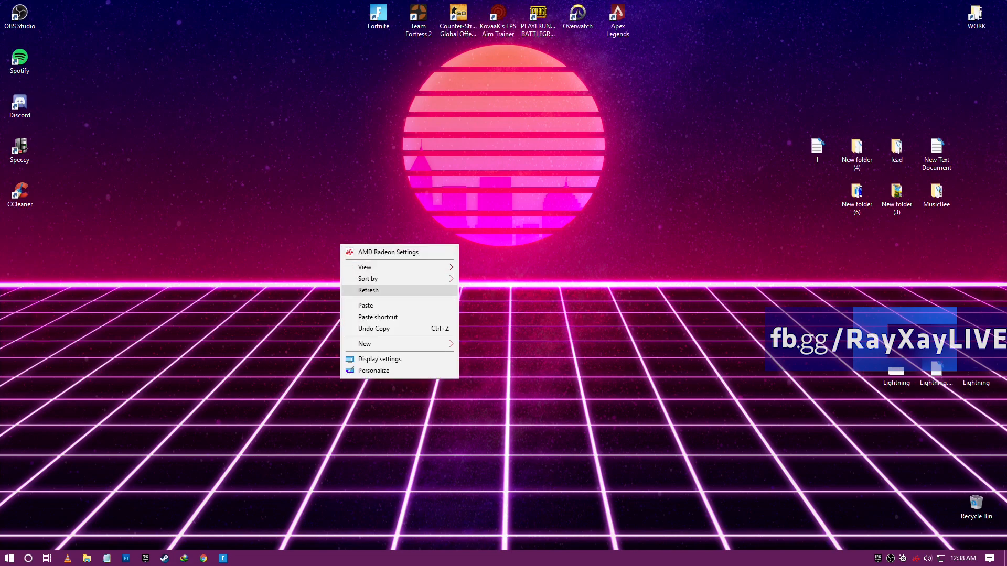
Show the custom Visual Effects list with nearly all effects off, then close Performance Options
click(10, 556)
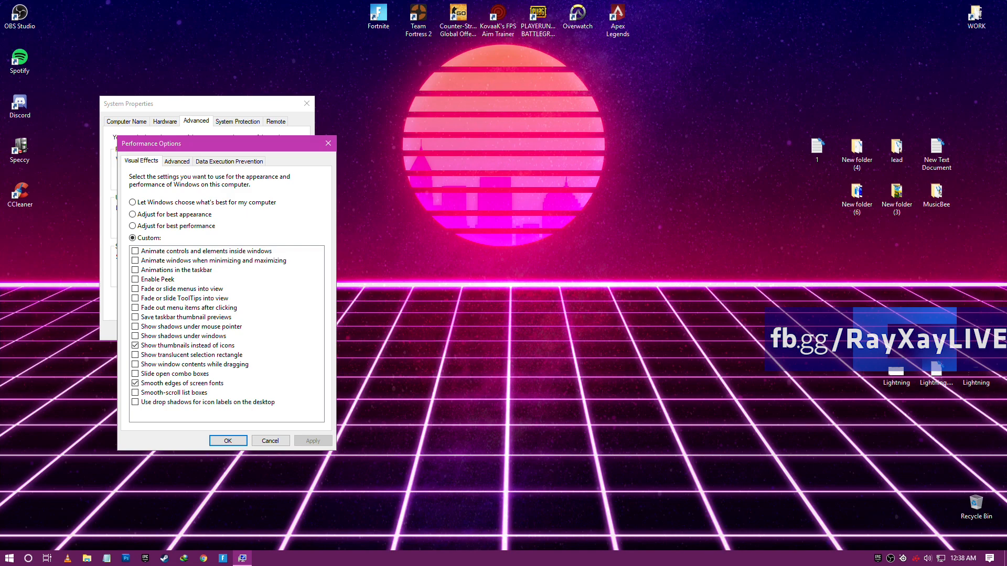
click(227, 440)
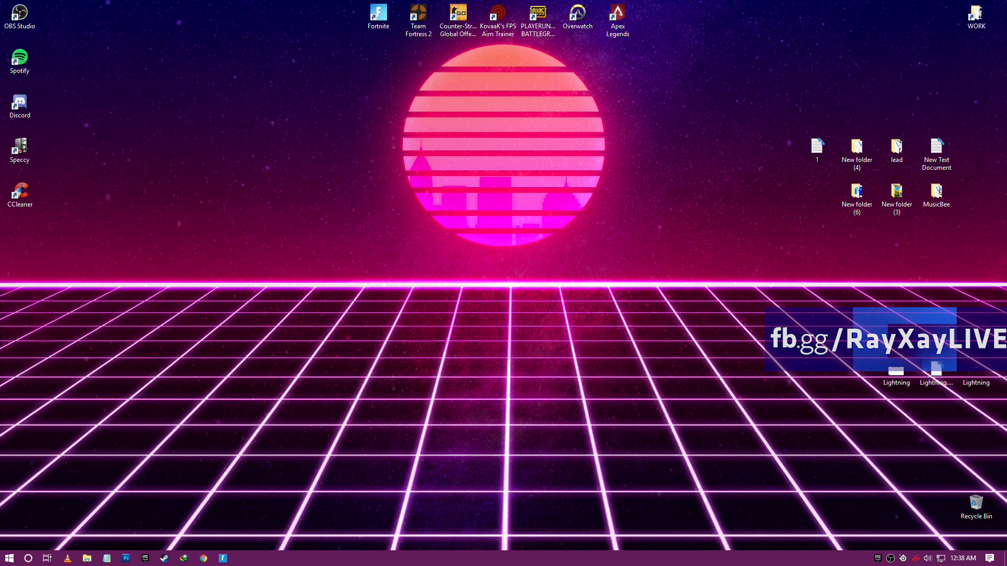
Review Fortnite's Video settings: fullscreen 1920x1080, 144 FPS limit, near view distance, minimal quality options
click(378, 14)
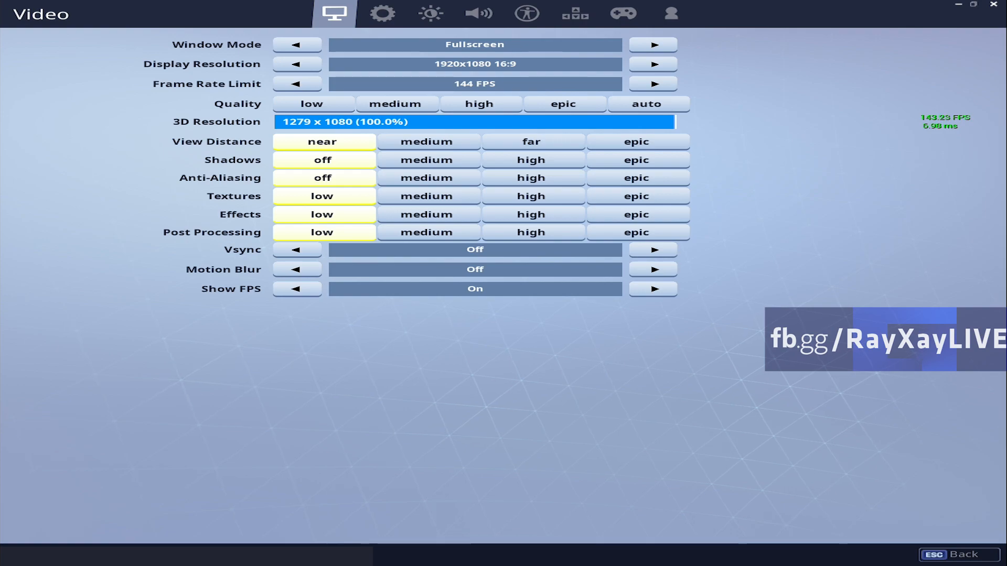
click(474, 84)
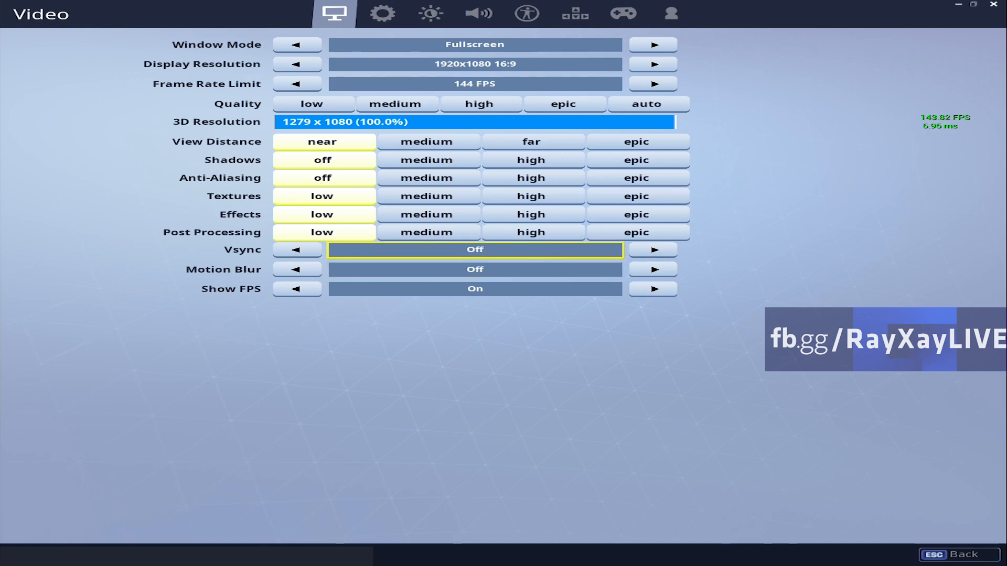
click(531, 178)
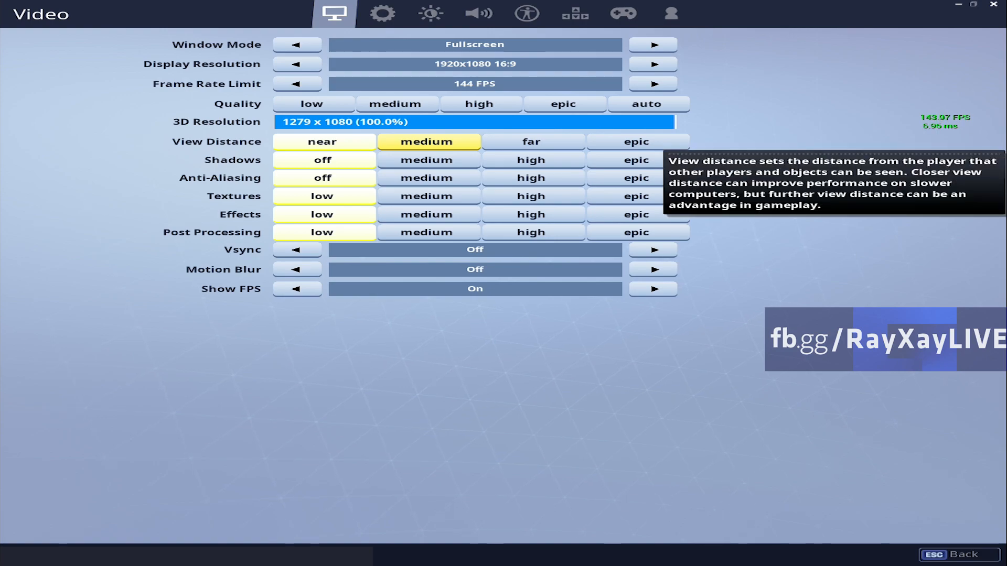
click(322, 141)
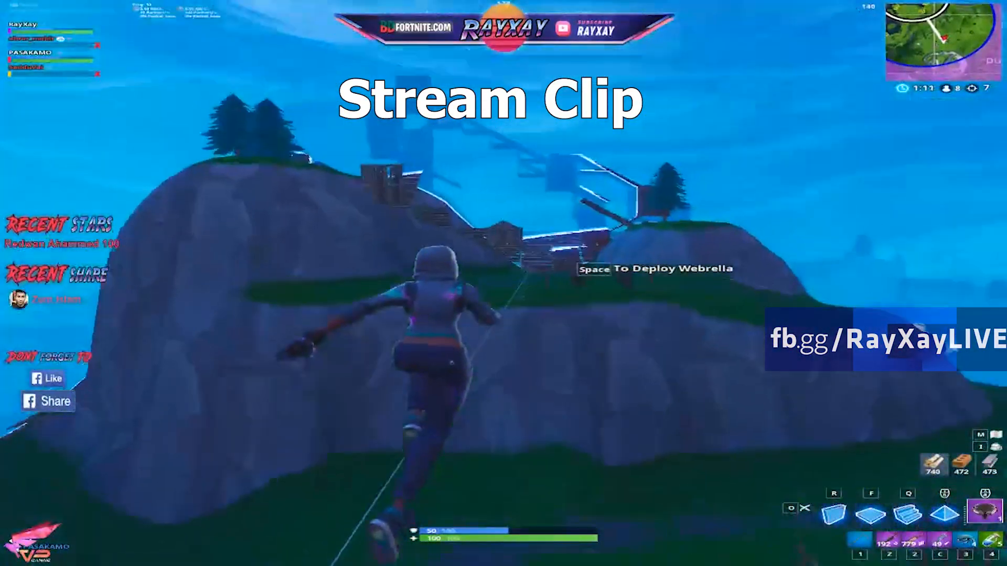
key(space)
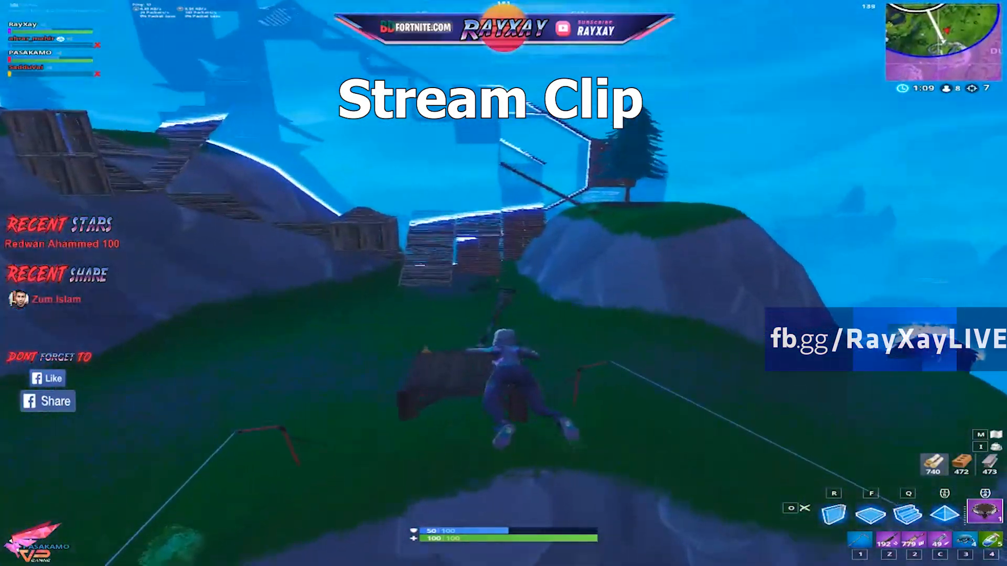